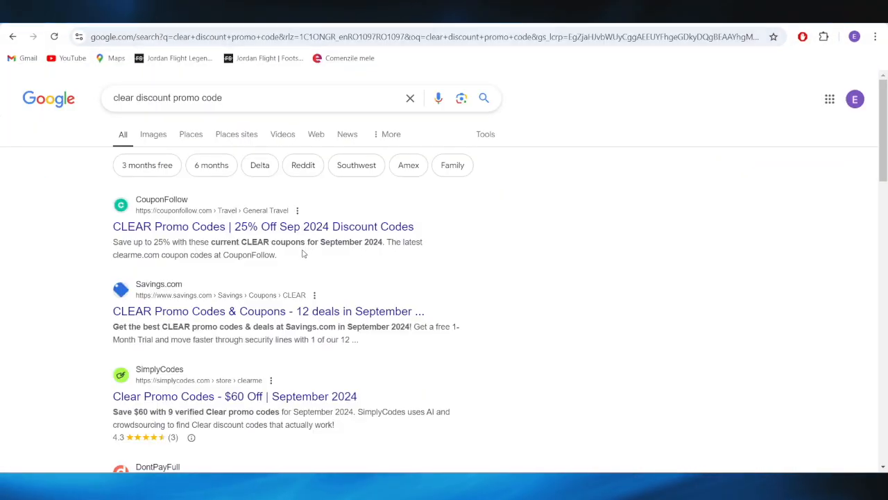
{"action": "mouse_move", "coordinate": [167, 222]}
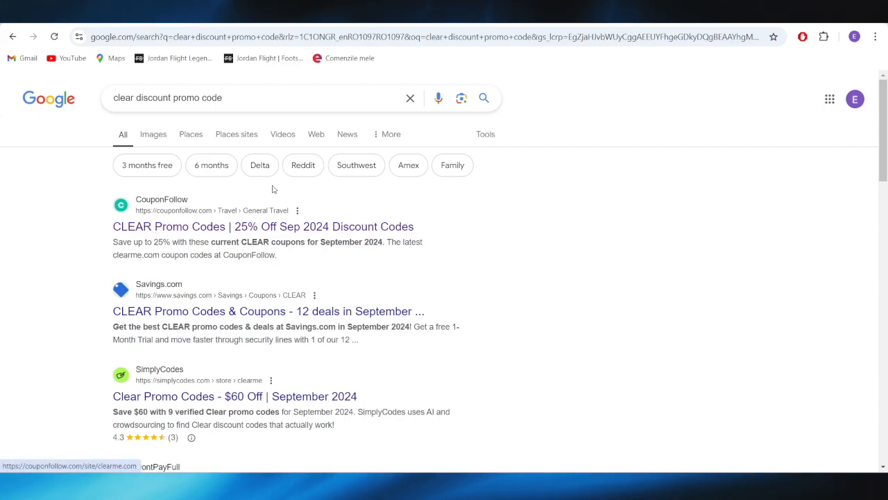
Open CouponFollow's CLEAR coupons page and scroll down to the '2 Months of CLEAR for FREE' offer.
{"action": "left_click", "coordinate": [263, 227]}
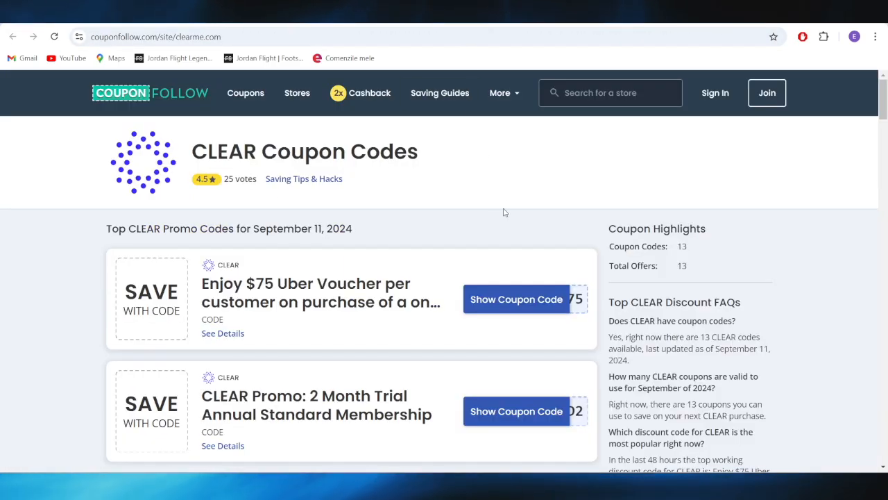
{"action": "scroll", "scroll_direction": "down", "scroll_amount": 3}
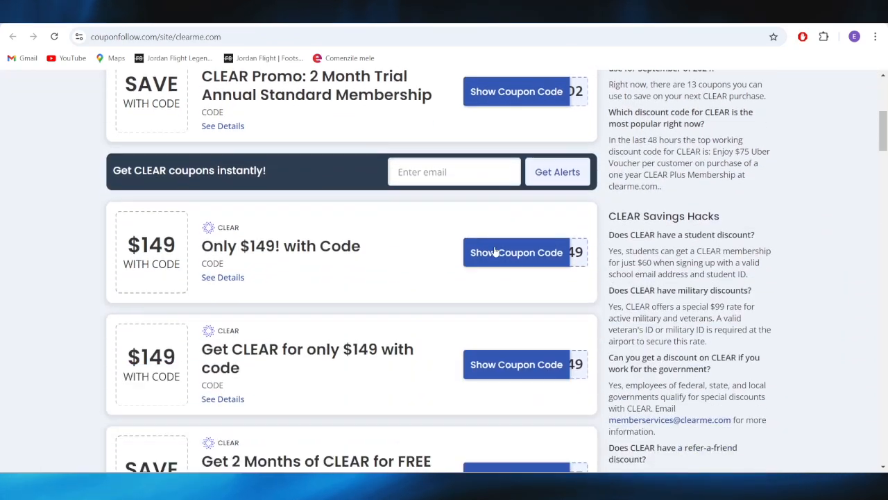
{"action": "scroll", "scroll_direction": "down", "scroll_amount": 3}
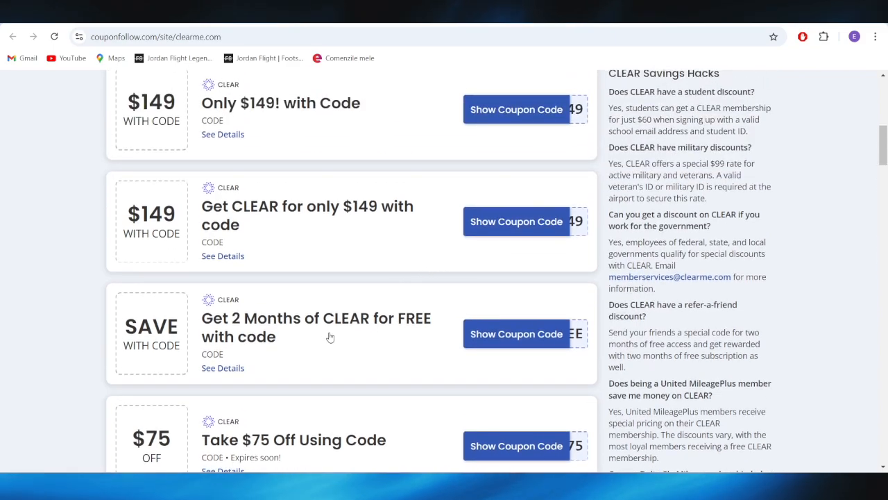
{"action": "scroll", "scroll_direction": "down", "scroll_amount": 3}
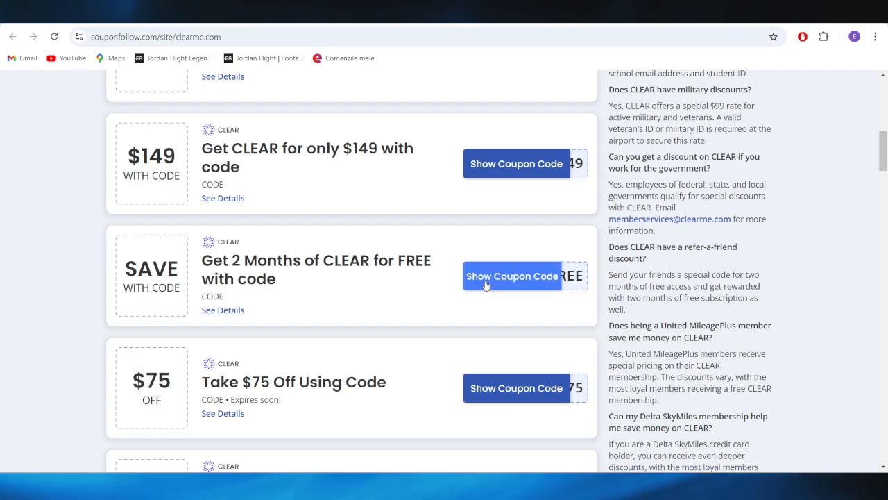
Reveal and copy the 2FREE code for two free months of CLEAR.
{"action": "left_click", "coordinate": [512, 275]}
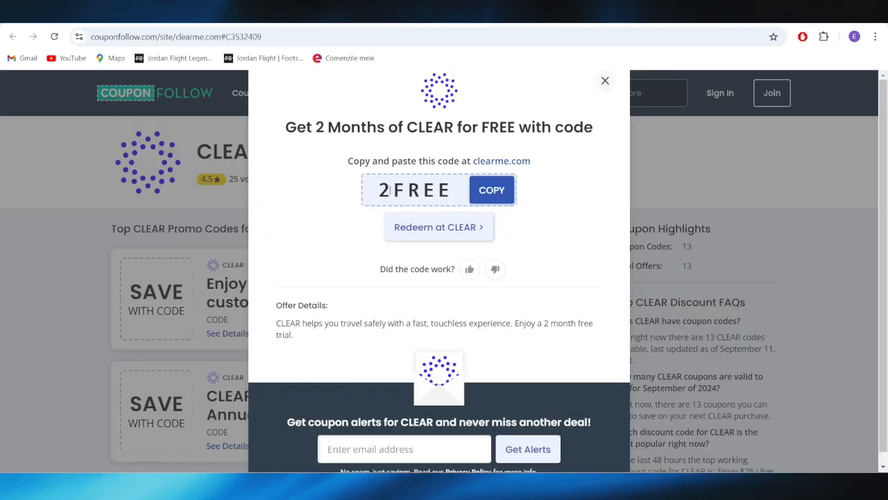
{"action": "left_click", "coordinate": [492, 189]}
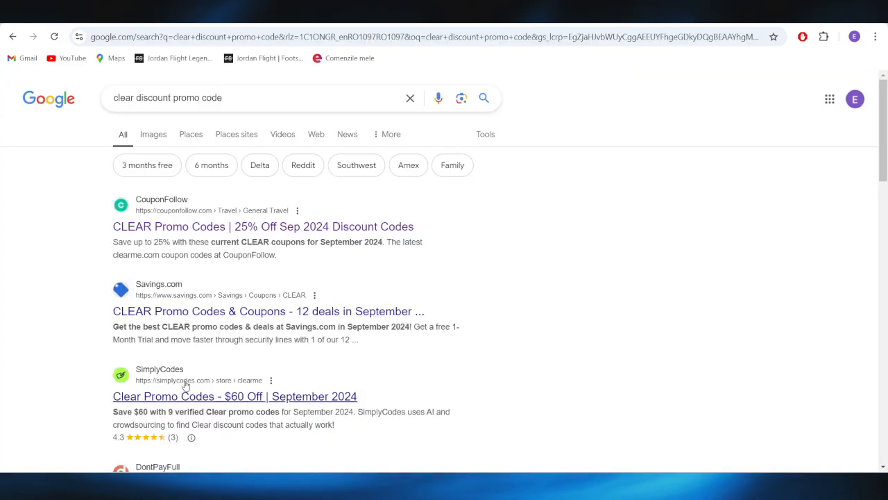
Copy the HSC2M 2 Month Trial code from SimplyCodes' Clear page, then visit clearme.com.
{"action": "left_click", "coordinate": [234, 395]}
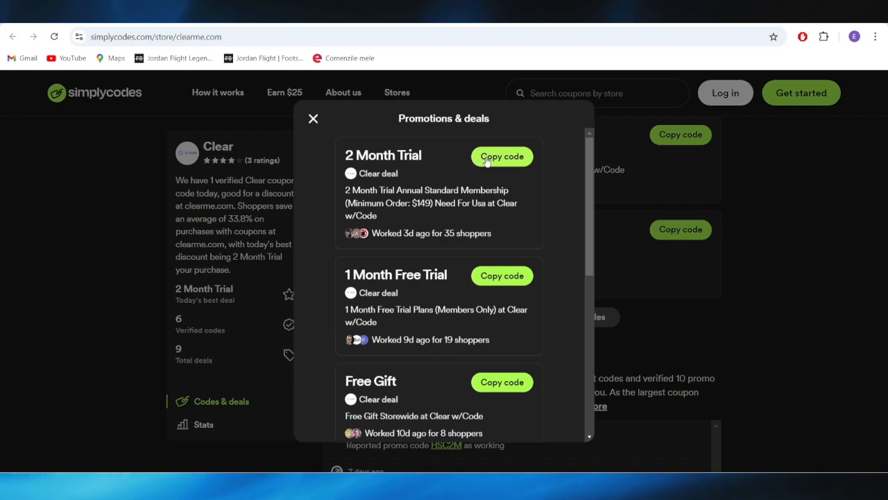
{"action": "left_click", "coordinate": [502, 156]}
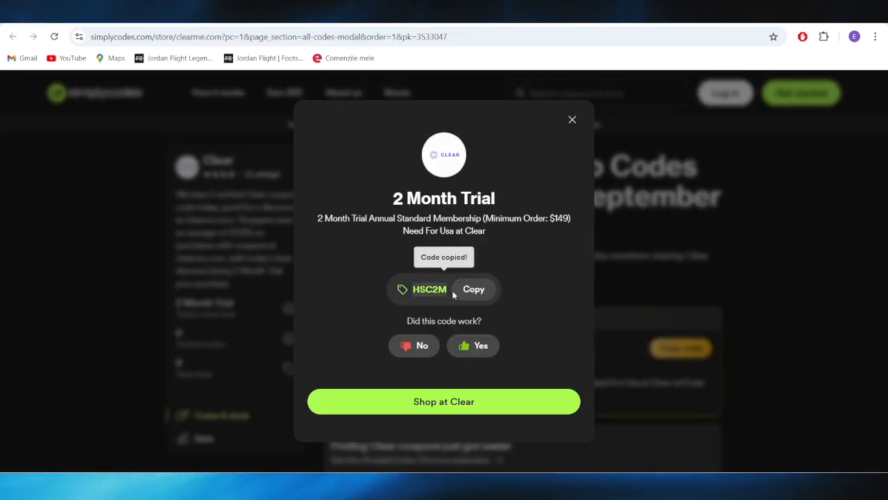
{"action": "left_click", "coordinate": [474, 289]}
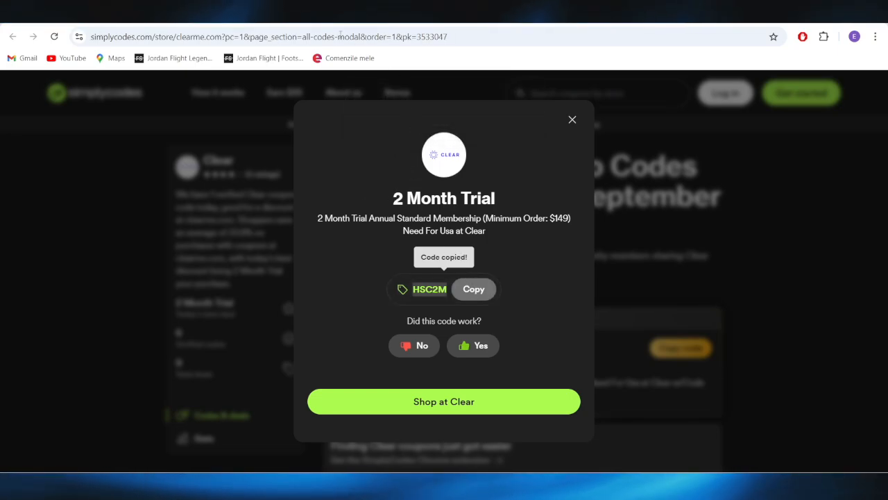
{"action": "left_click", "coordinate": [444, 401]}
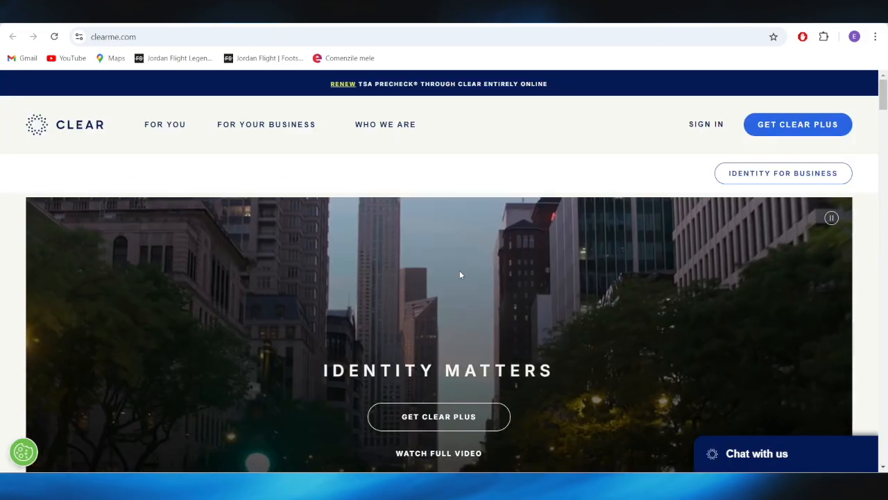